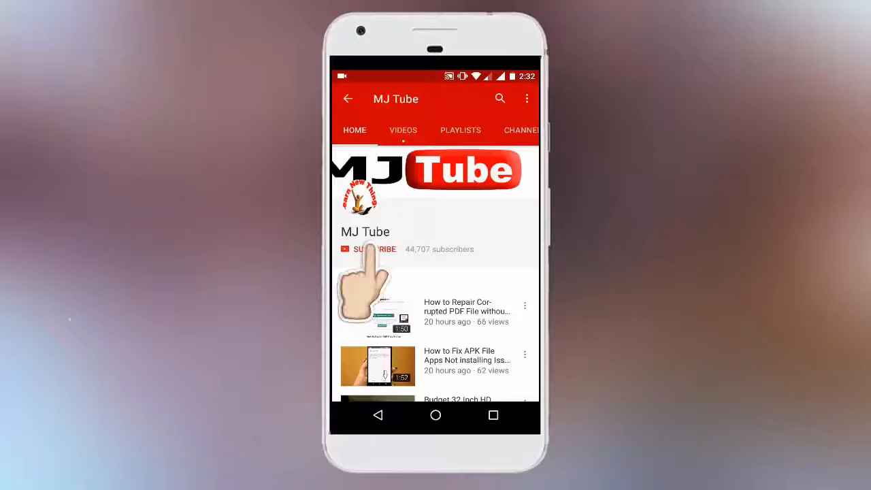
Format the selected middle passages, table and picture on page one as two columns.
{"action": "left_click", "coordinate": [373, 249]}
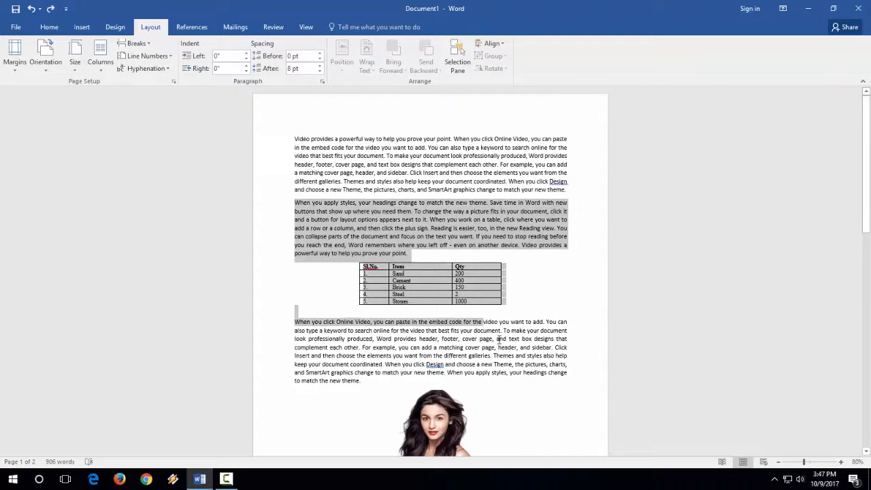
{"action": "scroll", "scroll_direction": "down", "scroll_amount": 3}
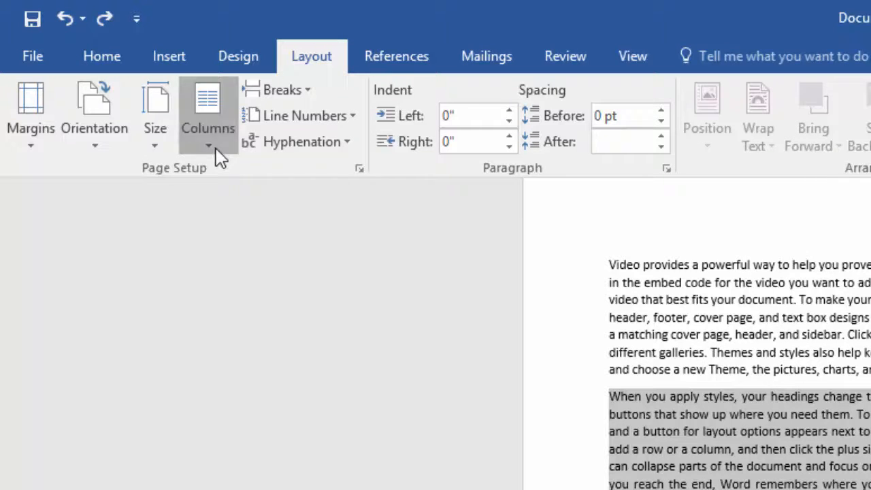
{"action": "left_click", "coordinate": [207, 113]}
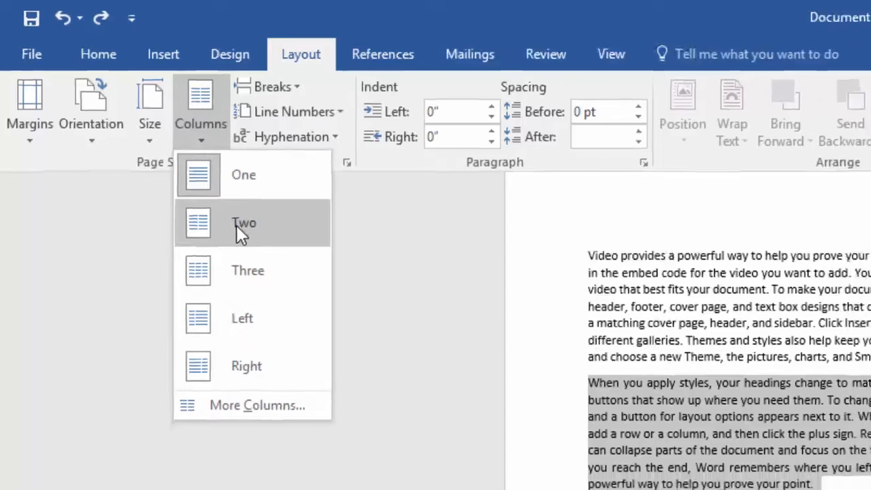
{"action": "left_click", "coordinate": [243, 223]}
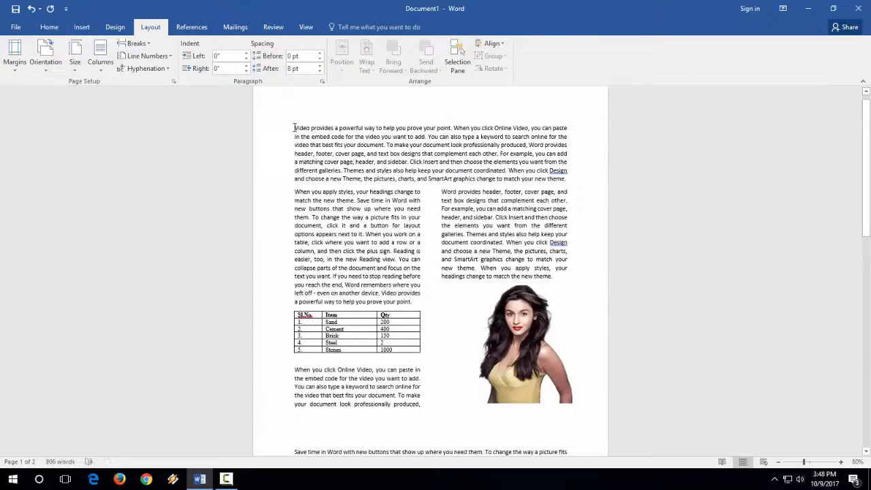
{"action": "scroll", "scroll_direction": "down", "scroll_amount": 3}
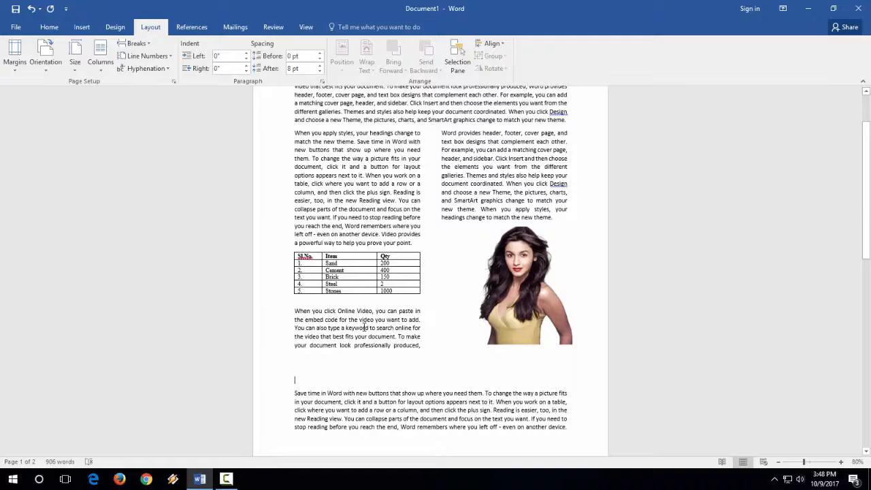
{"action": "left_click", "coordinate": [524, 284]}
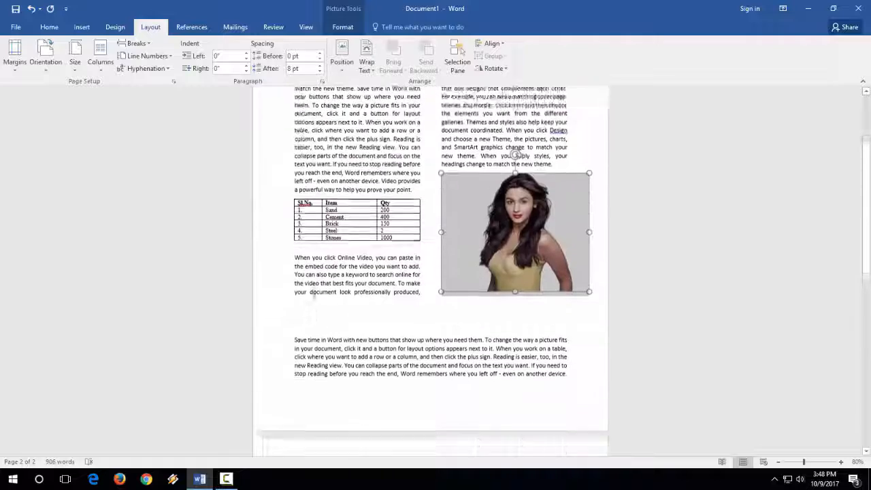
{"action": "scroll", "scroll_direction": "down", "scroll_amount": 3}
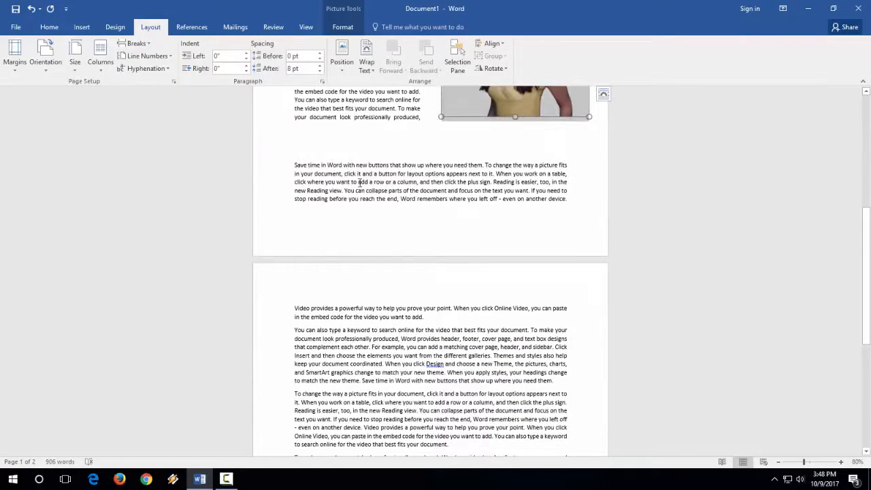
{"action": "scroll", "scroll_direction": "down", "scroll_amount": 3}
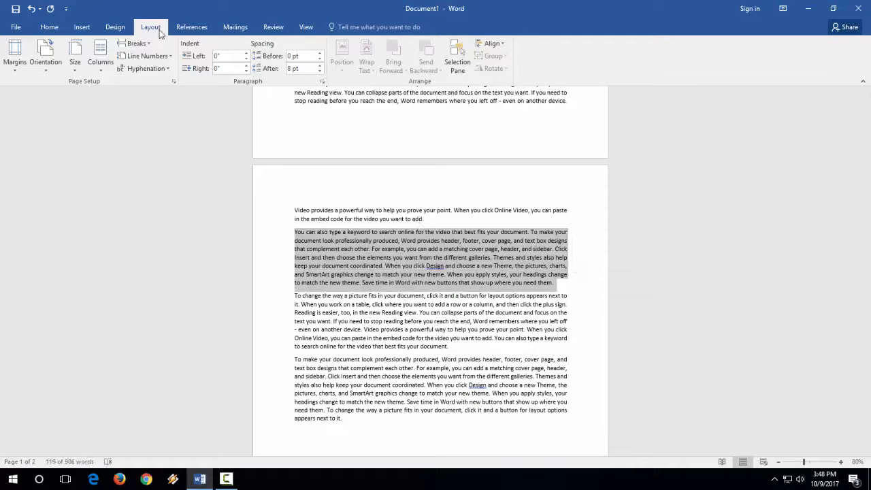
Switch to the Layout tab to set columns for page two's second paragraph.
{"action": "left_click", "coordinate": [100, 57]}
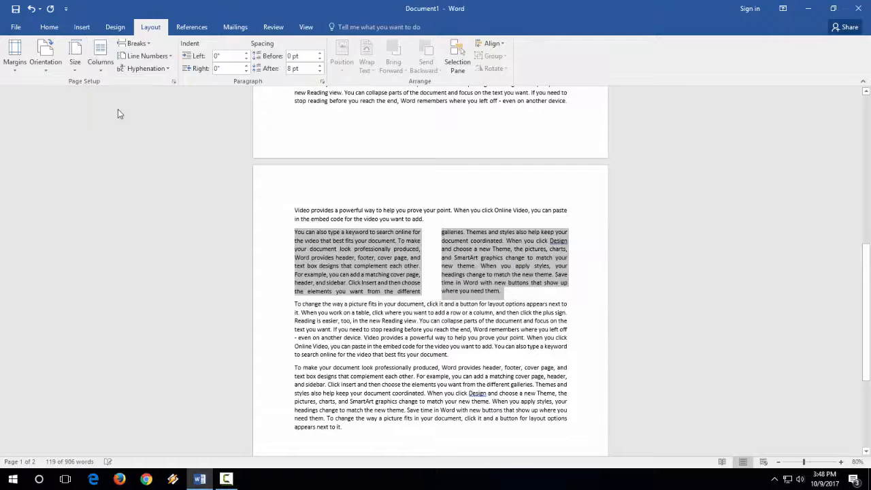